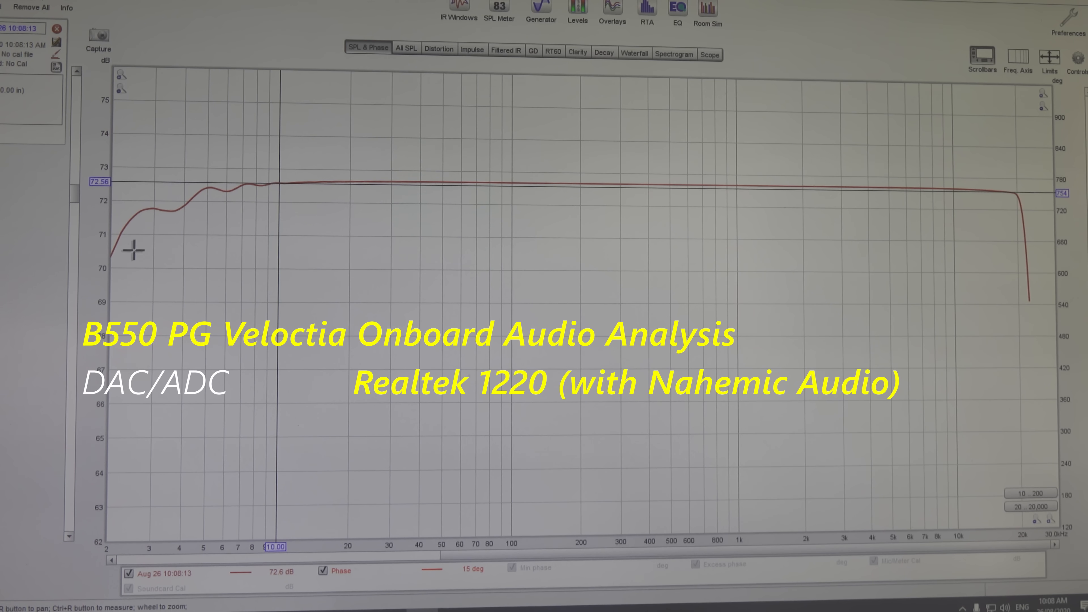
Switch the REW graph view to Distortion, then back to SPL & Phase
{"action": "left_click", "coordinate": [439, 49]}
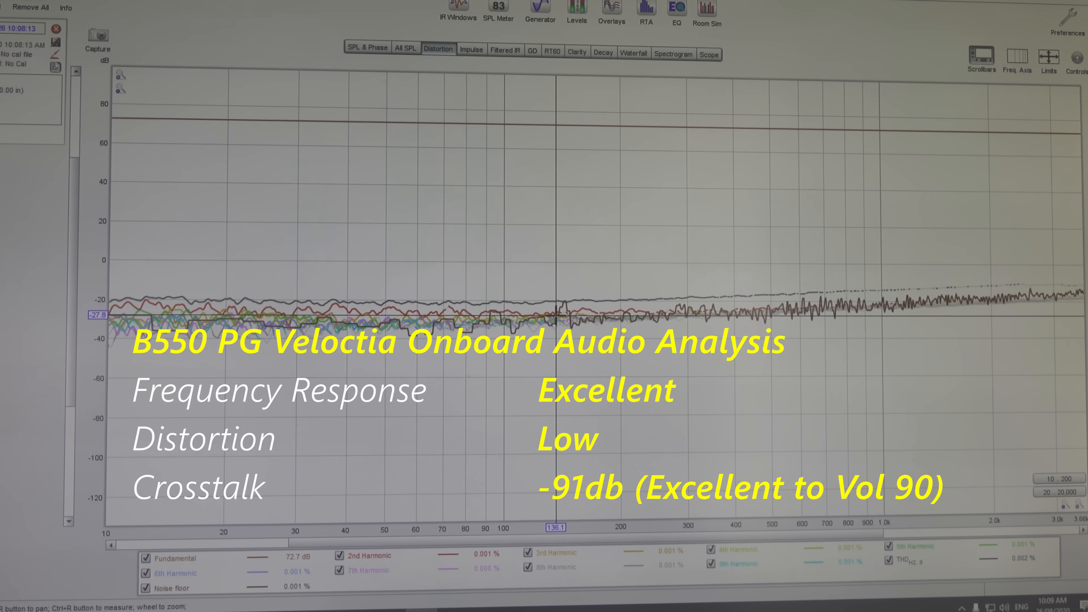
{"action": "left_click", "coordinate": [367, 49]}
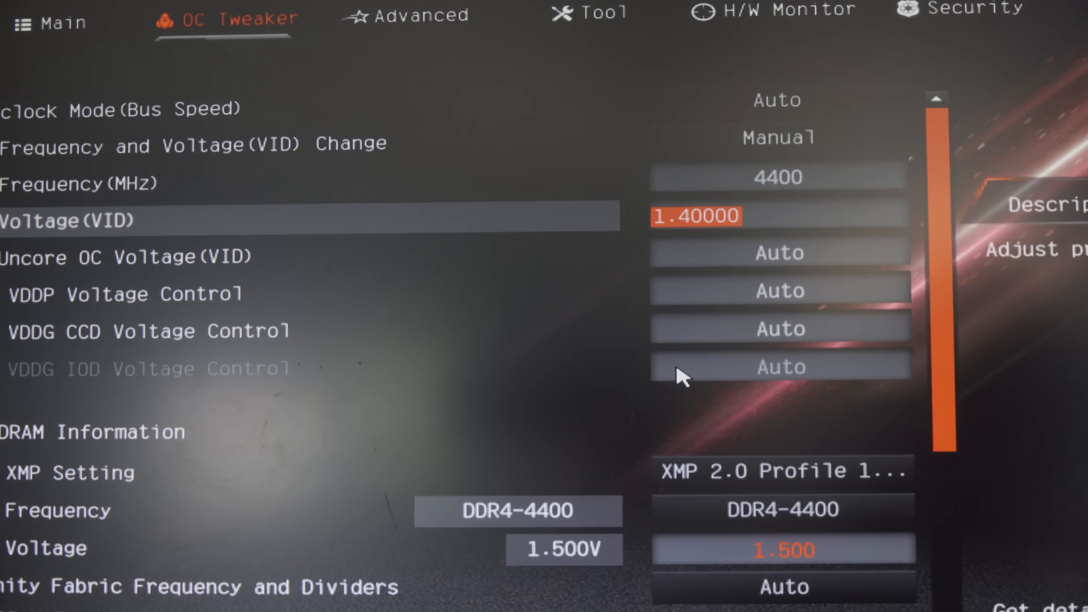
Save the overclock settings as user profile 1 named defaultwith4.4ghzmem
{"action": "scroll", "scroll_direction": "down", "scroll_amount": 3}
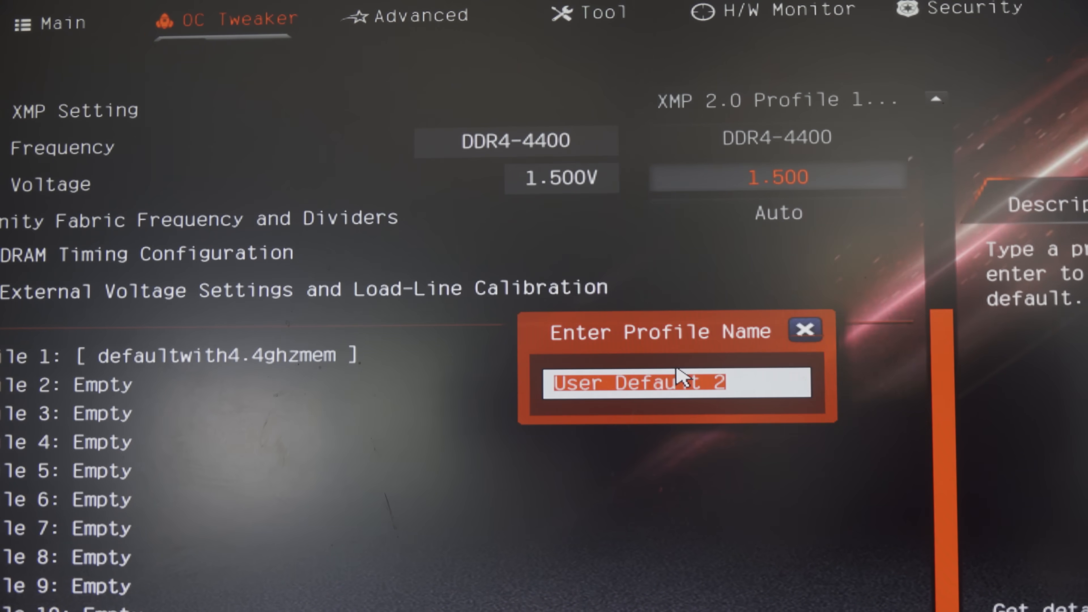
{"action": "type", "text": "4"}
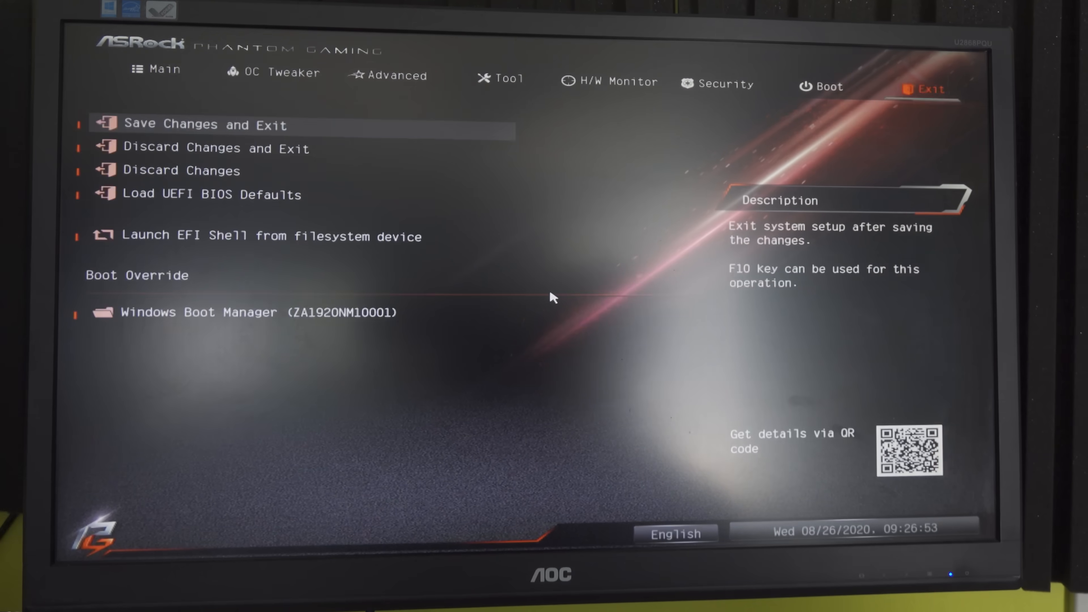
{"action": "left_click", "coordinate": [724, 83]}
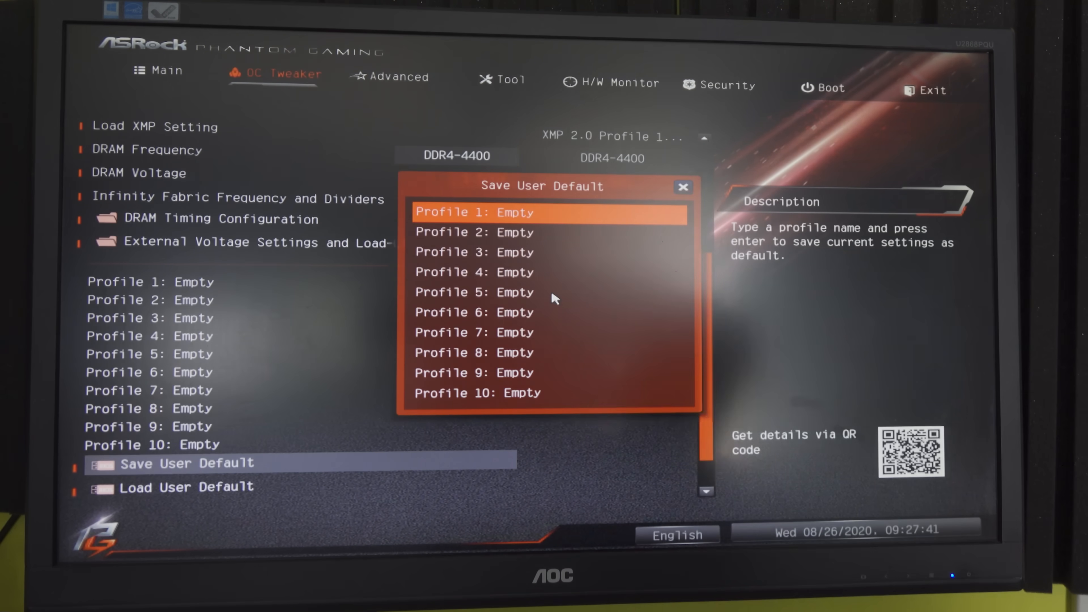
Browse the Advanced, Security and Main tabs, then return to OC Tweaker
{"action": "left_click", "coordinate": [397, 77]}
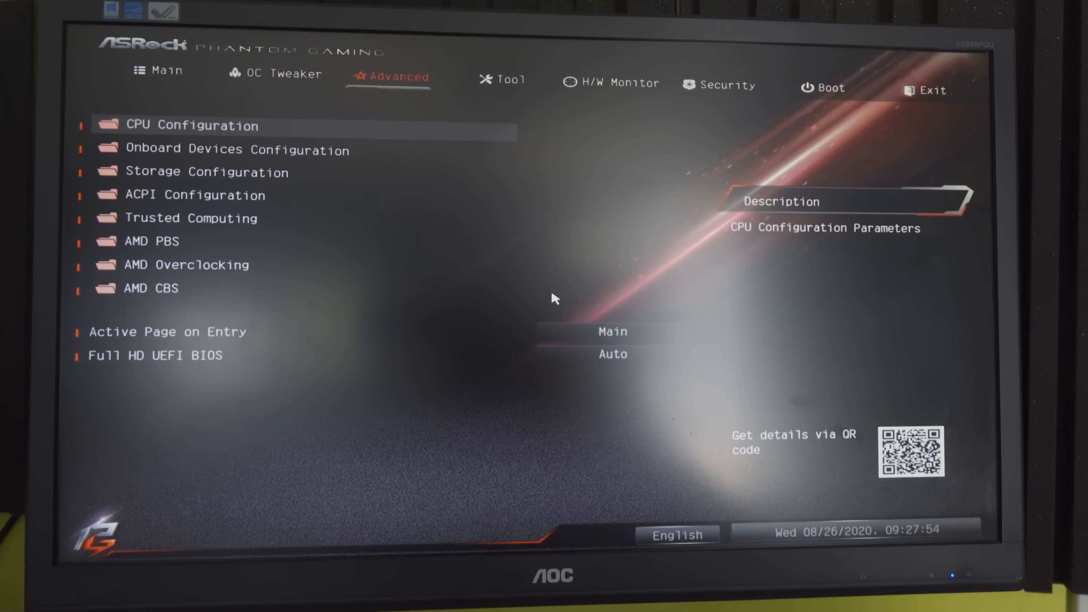
{"action": "left_click", "coordinate": [283, 73]}
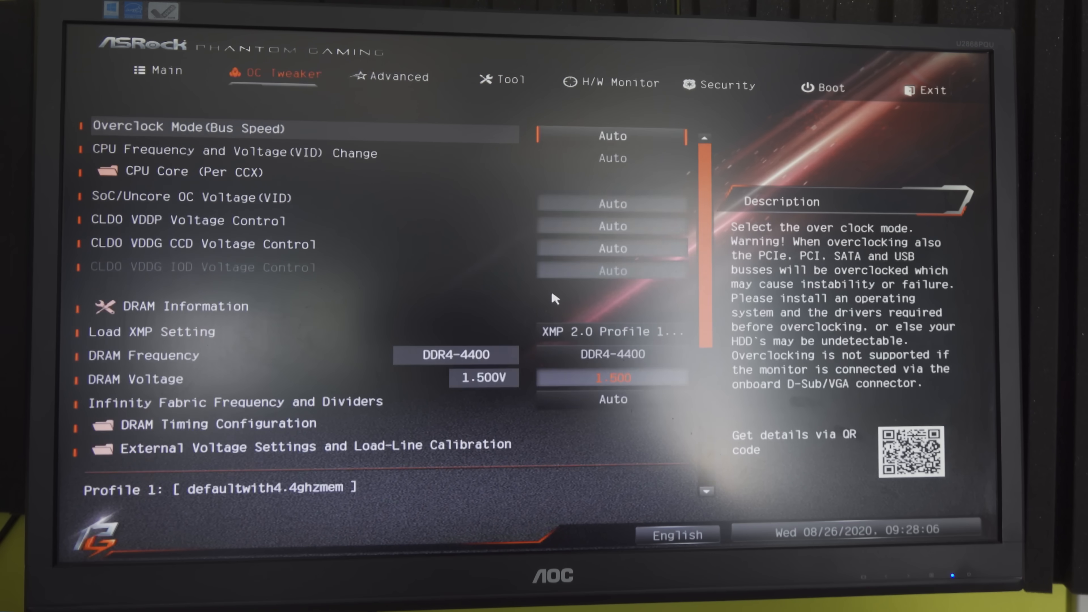
{"action": "left_click", "coordinate": [618, 83]}
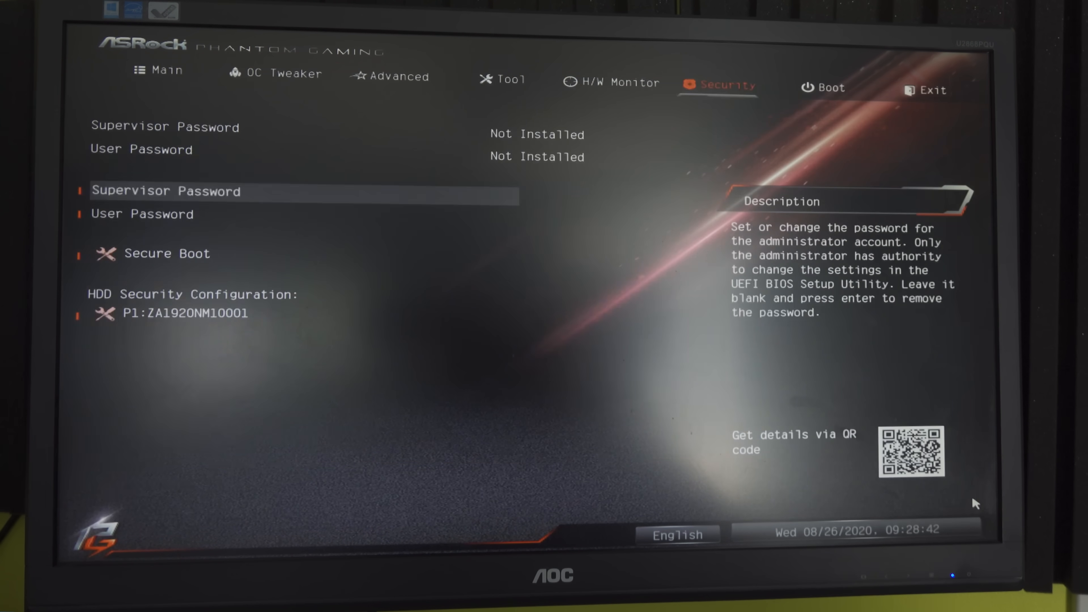
{"action": "left_click", "coordinate": [165, 69]}
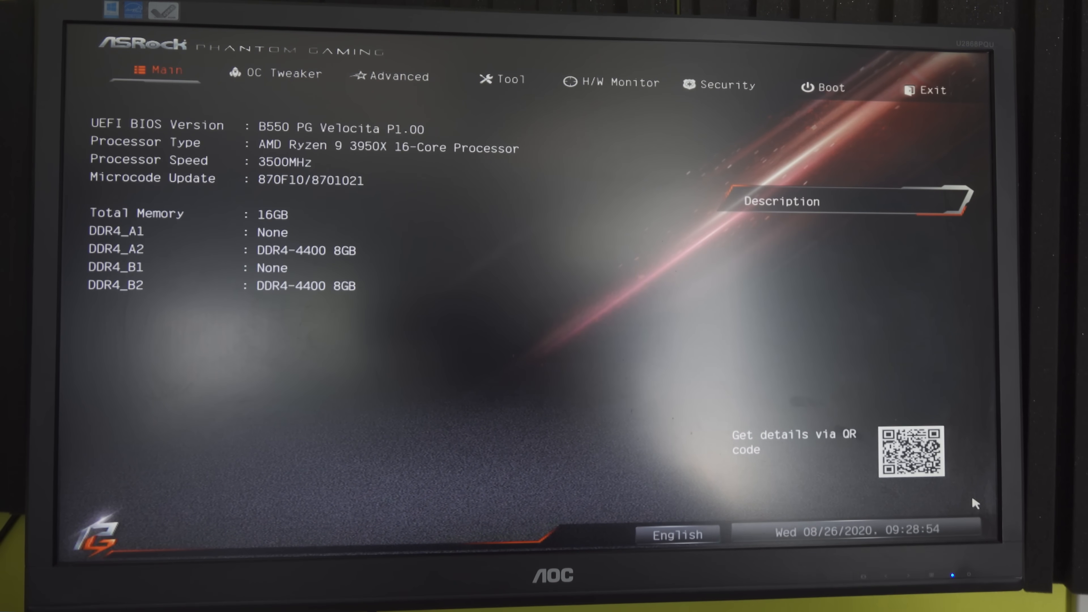
{"action": "left_click", "coordinate": [285, 74]}
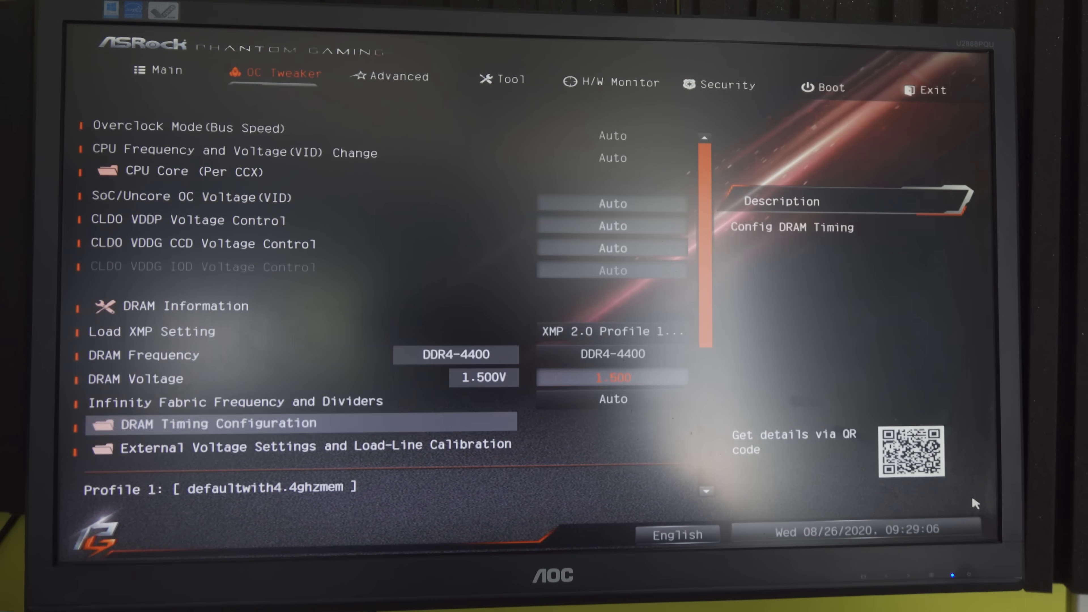